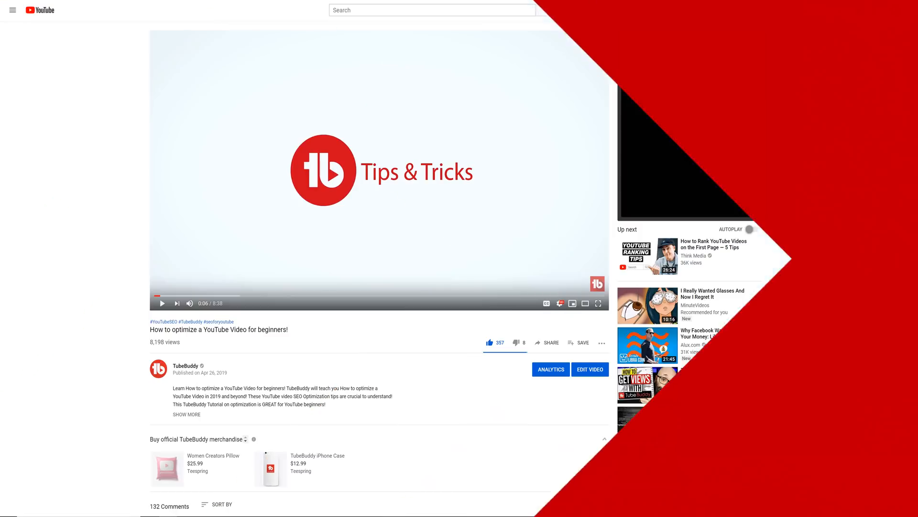
Open the 'How to optimize a YouTube Video for beginners' watch page with the Videolytics sidebar showing
click(549, 369)
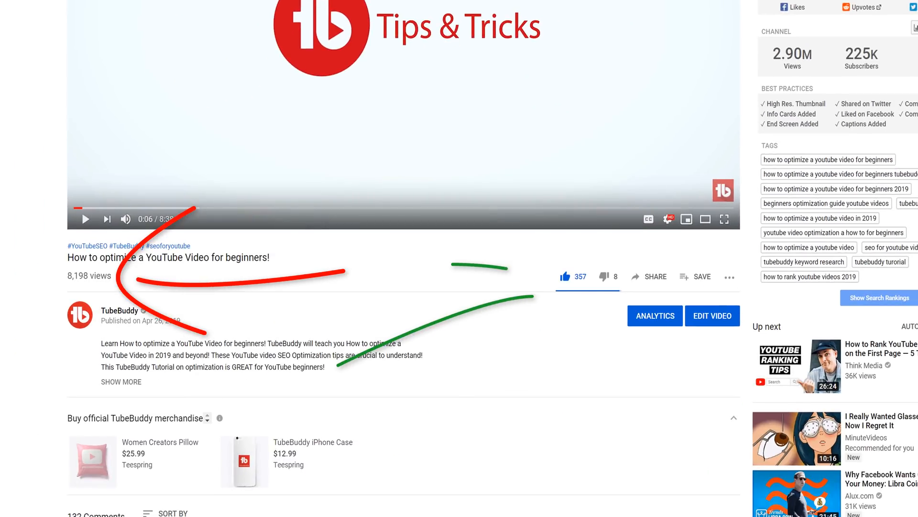
click(654, 315)
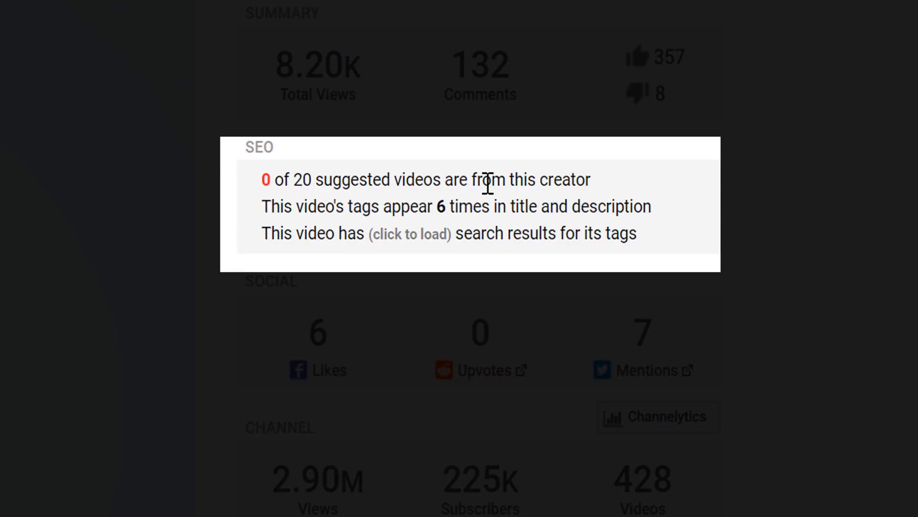
mouse_move(817, 422)
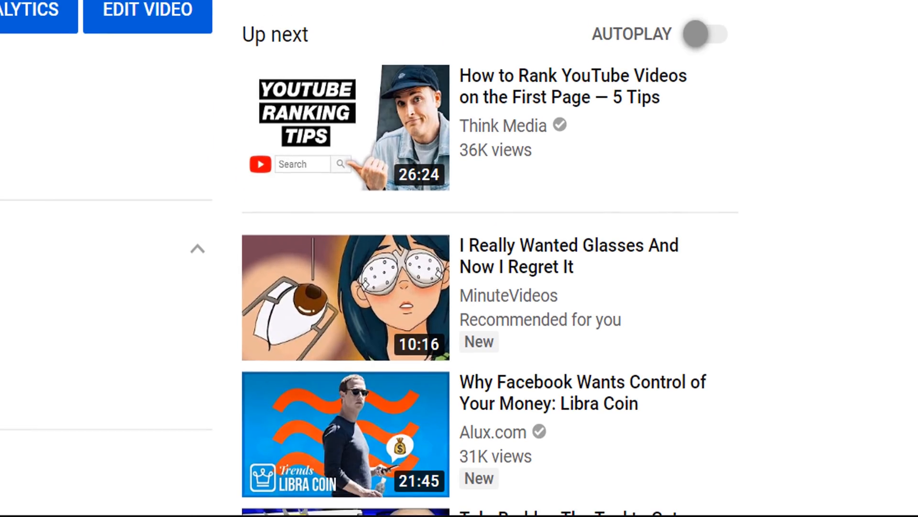
scroll(down, 3)
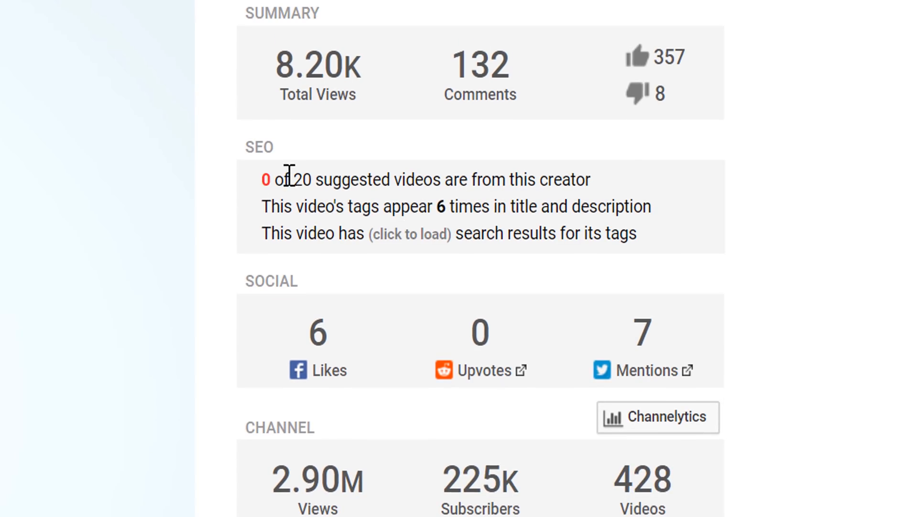
mouse_move(756, 428)
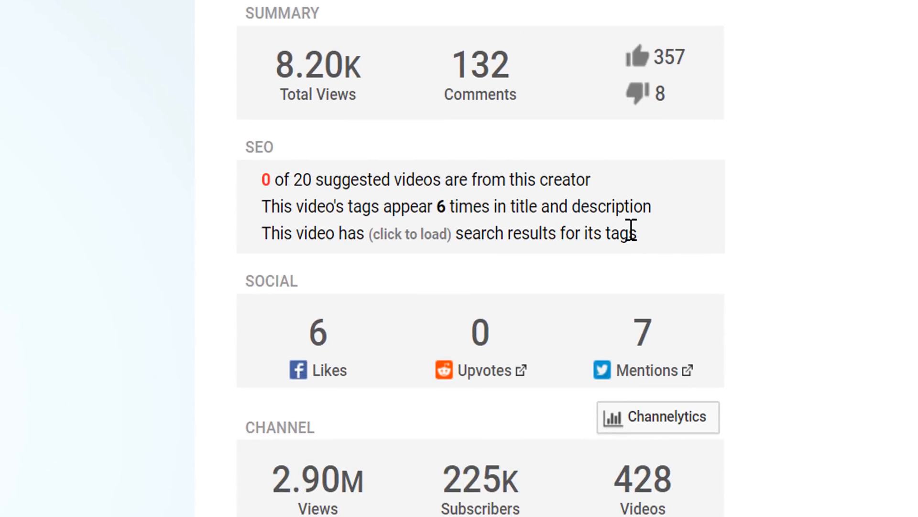
scroll(down, 3)
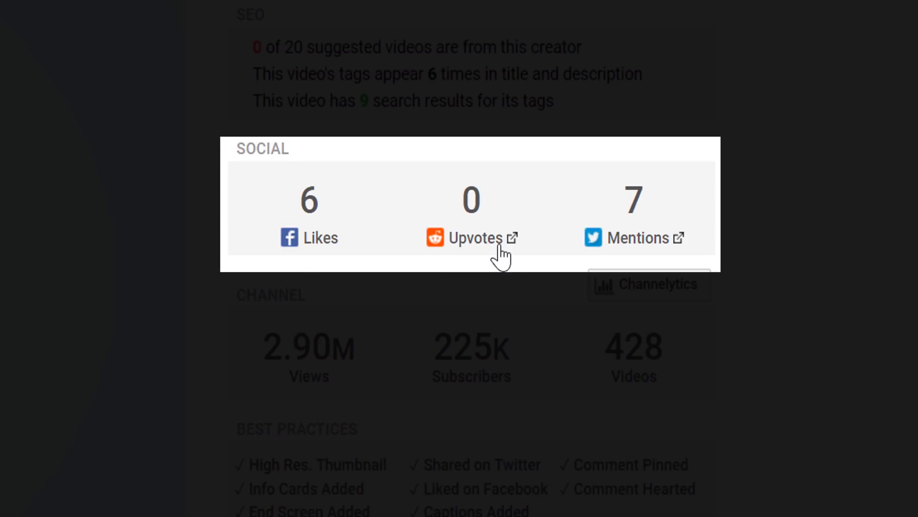
mouse_move(777, 243)
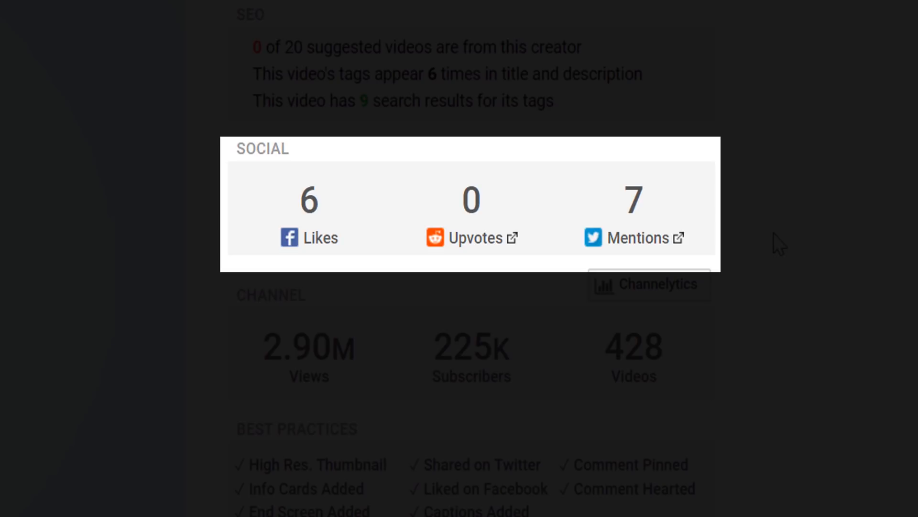
mouse_move(517, 229)
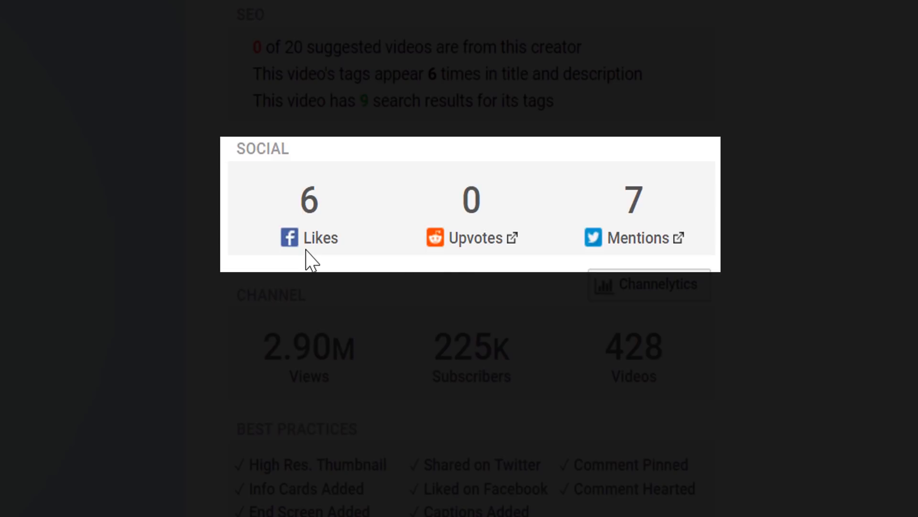
mouse_move(772, 276)
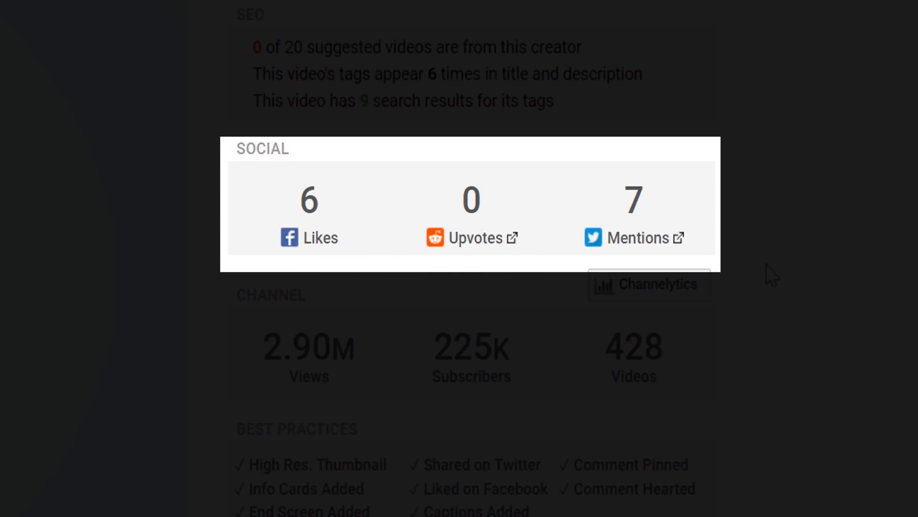
mouse_move(683, 252)
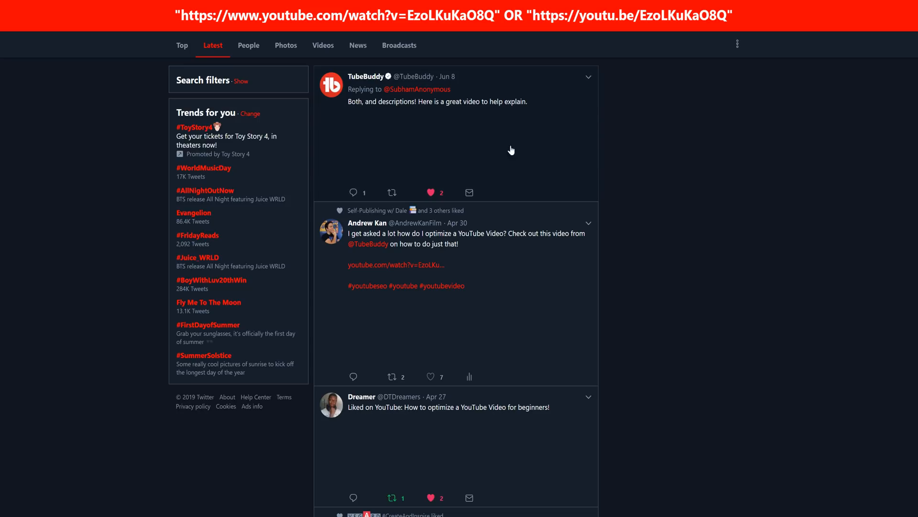
scroll(down, 3)
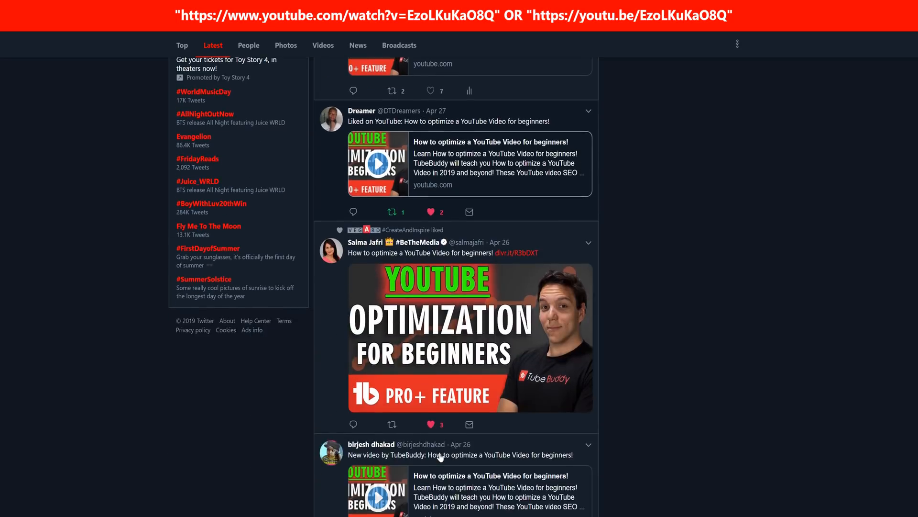
scroll(down, 3)
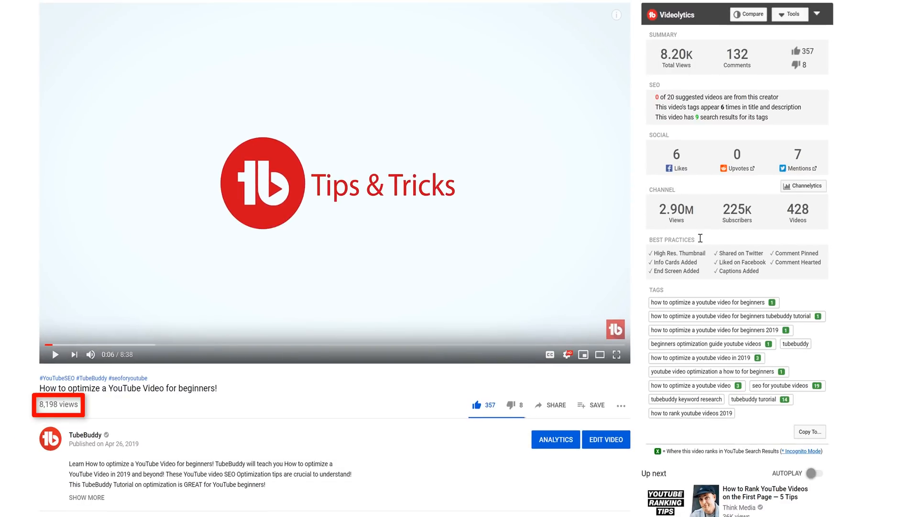
mouse_move(822, 199)
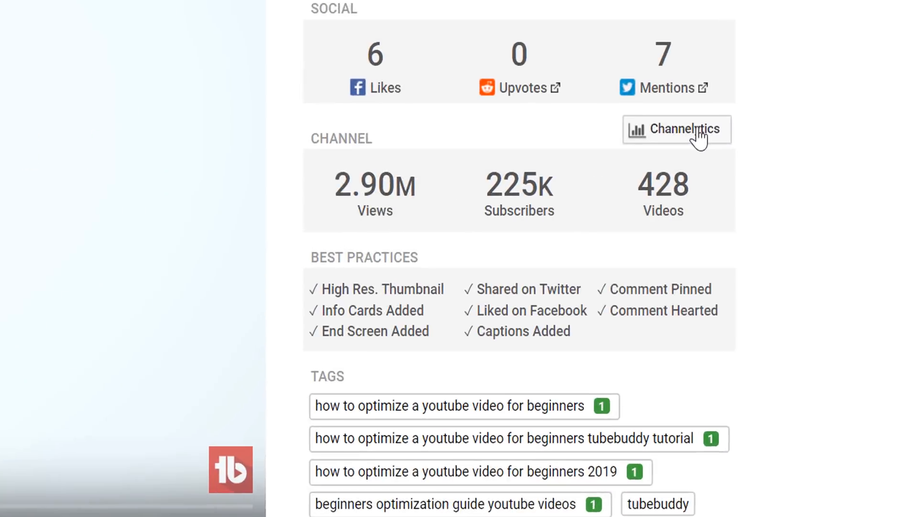
Return to the YouTube video tab to view the Videolytics channel stats and best practices
click(677, 130)
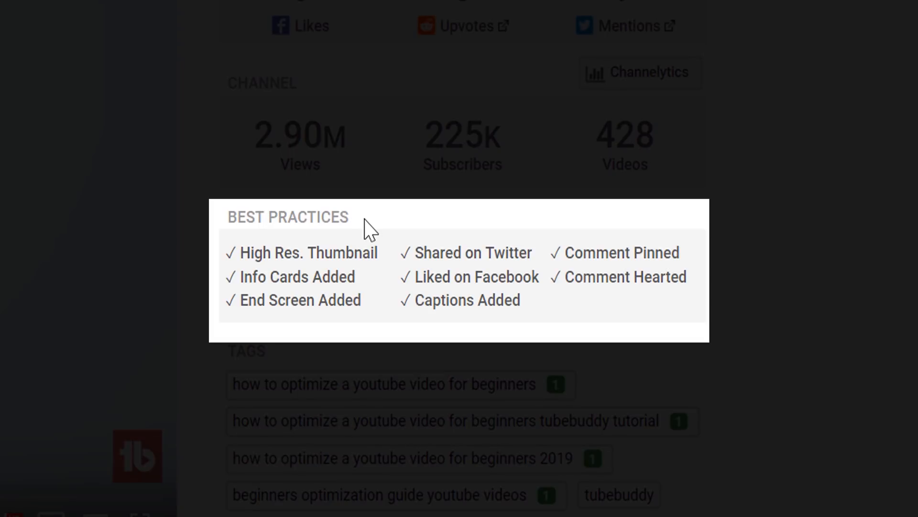
mouse_move(421, 227)
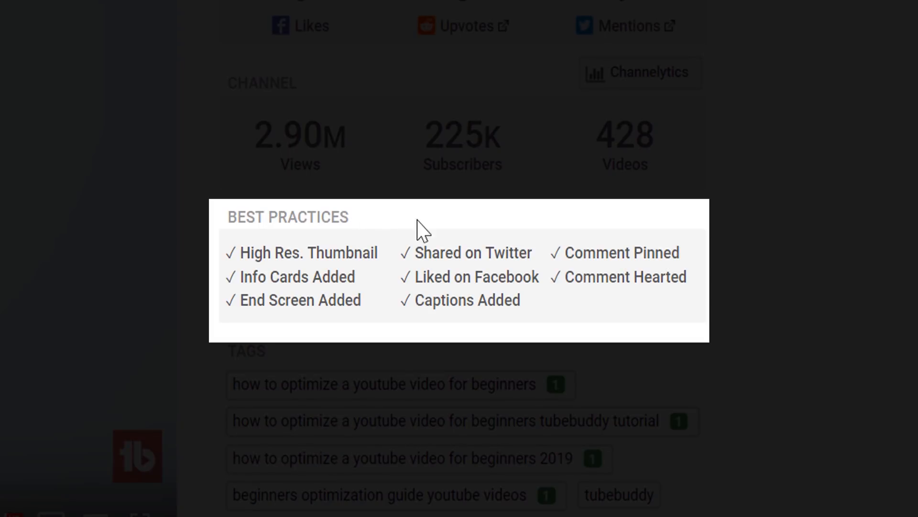
mouse_move(486, 225)
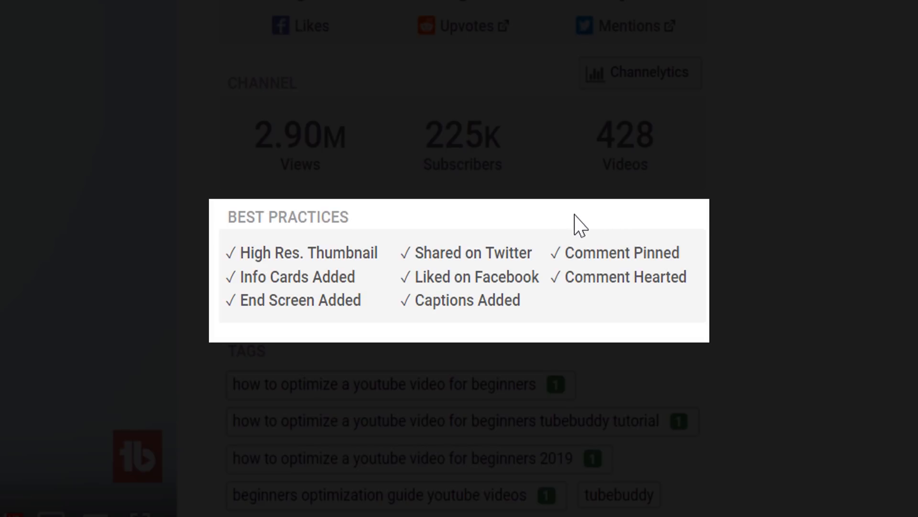
mouse_move(373, 279)
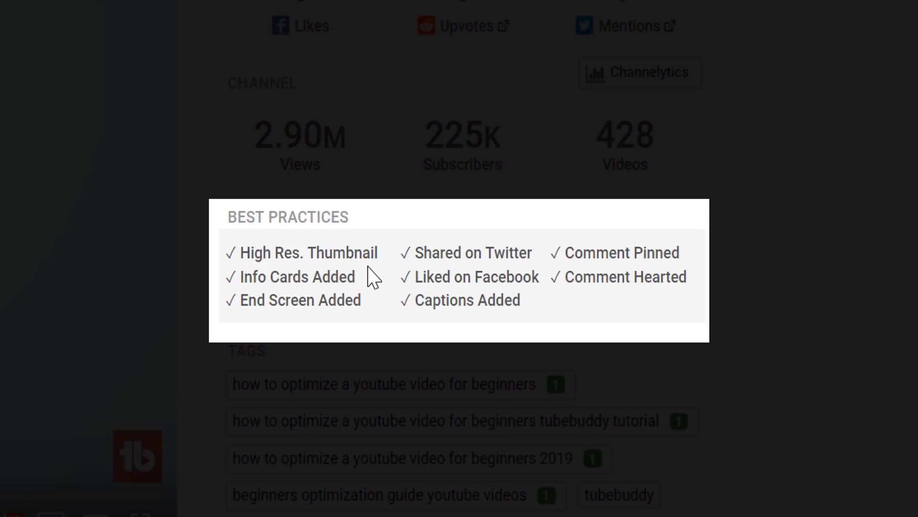
mouse_move(377, 309)
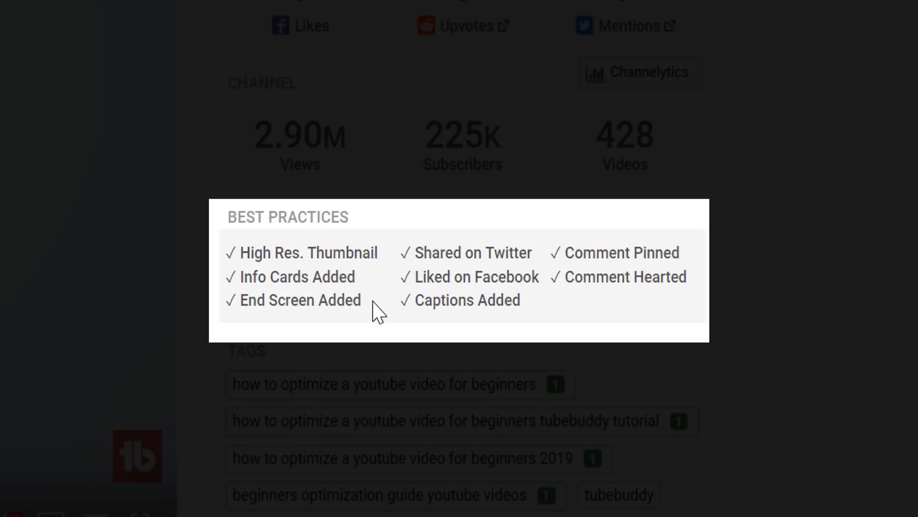
mouse_move(542, 266)
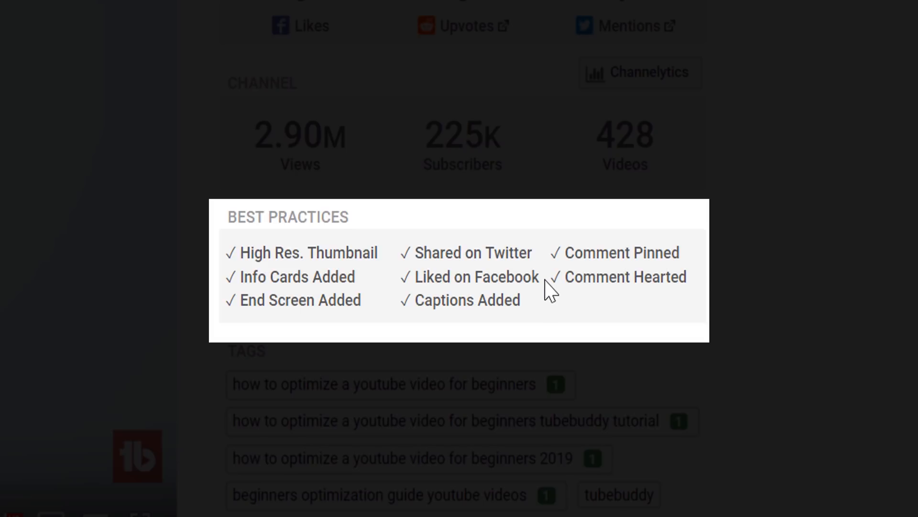
mouse_move(527, 316)
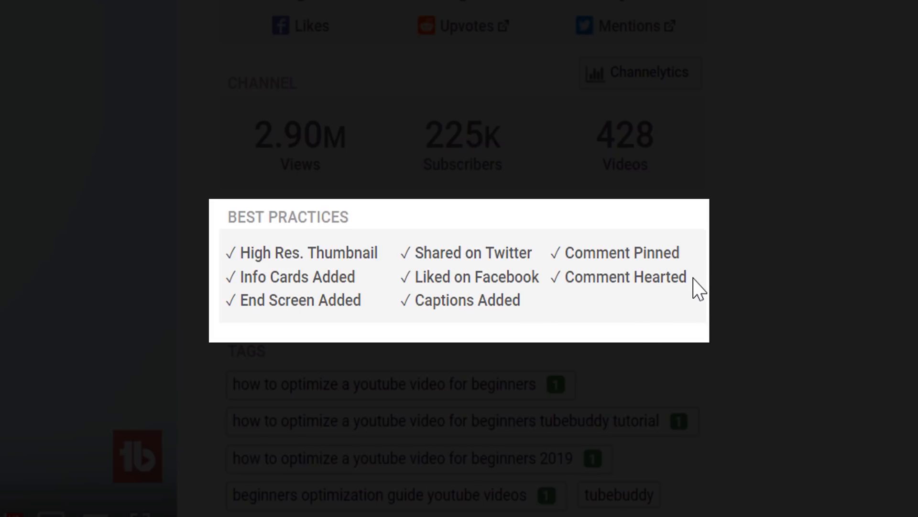
scroll(down, 3)
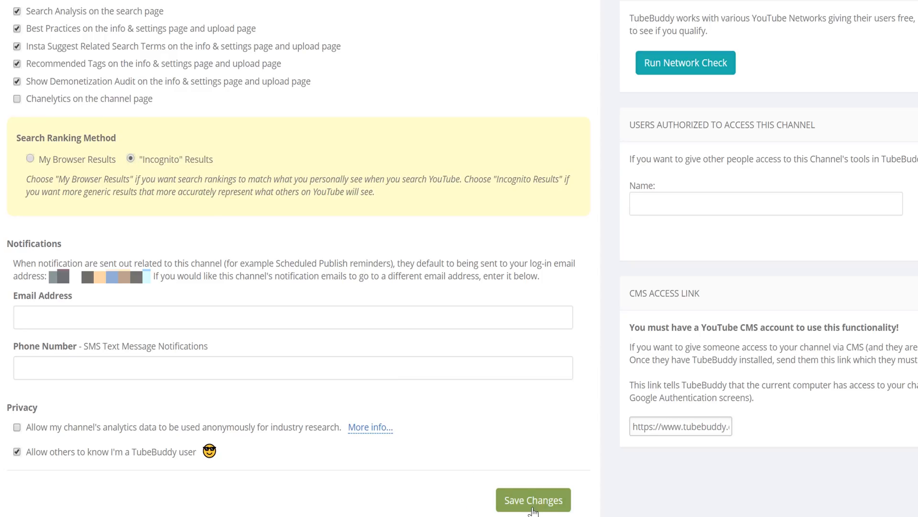
Save the TubeBuddy channel feature settings with Save Changes
click(533, 500)
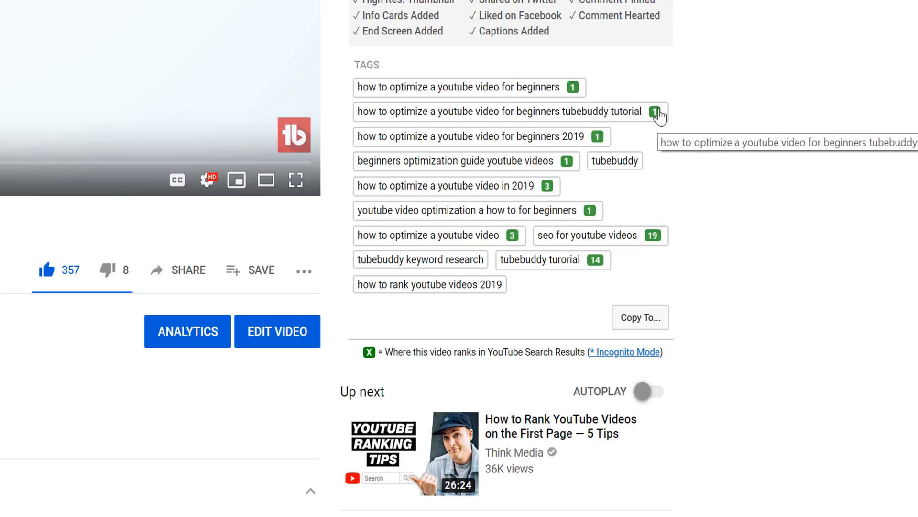
mouse_move(566, 167)
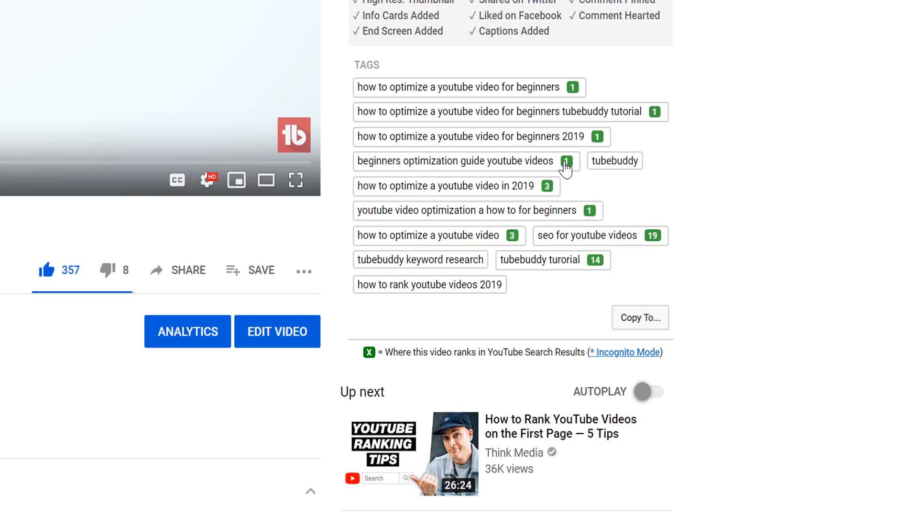
mouse_move(705, 321)
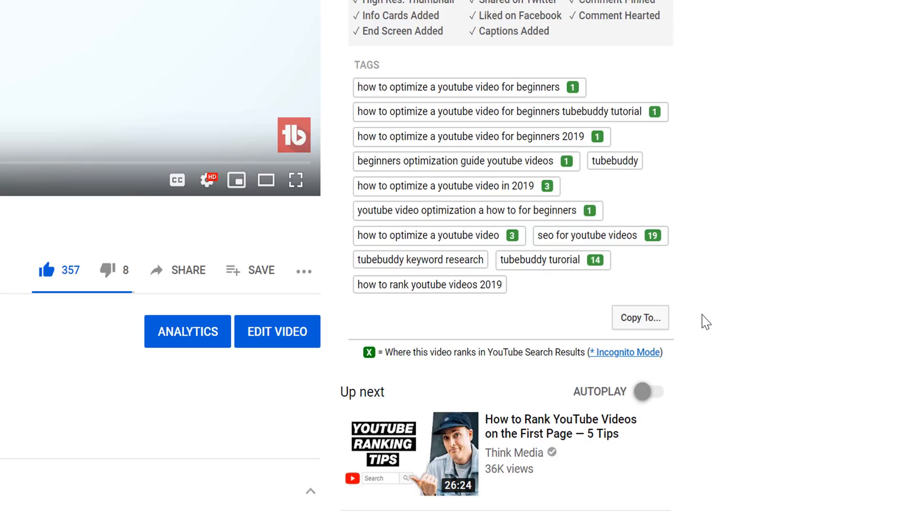